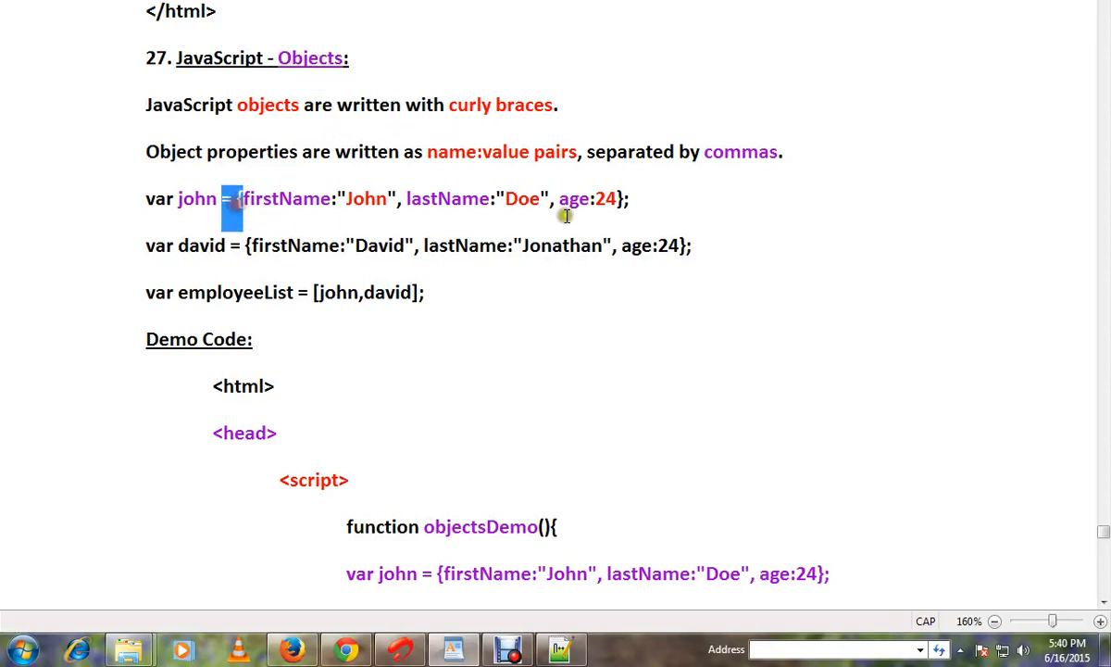
click(620, 200)
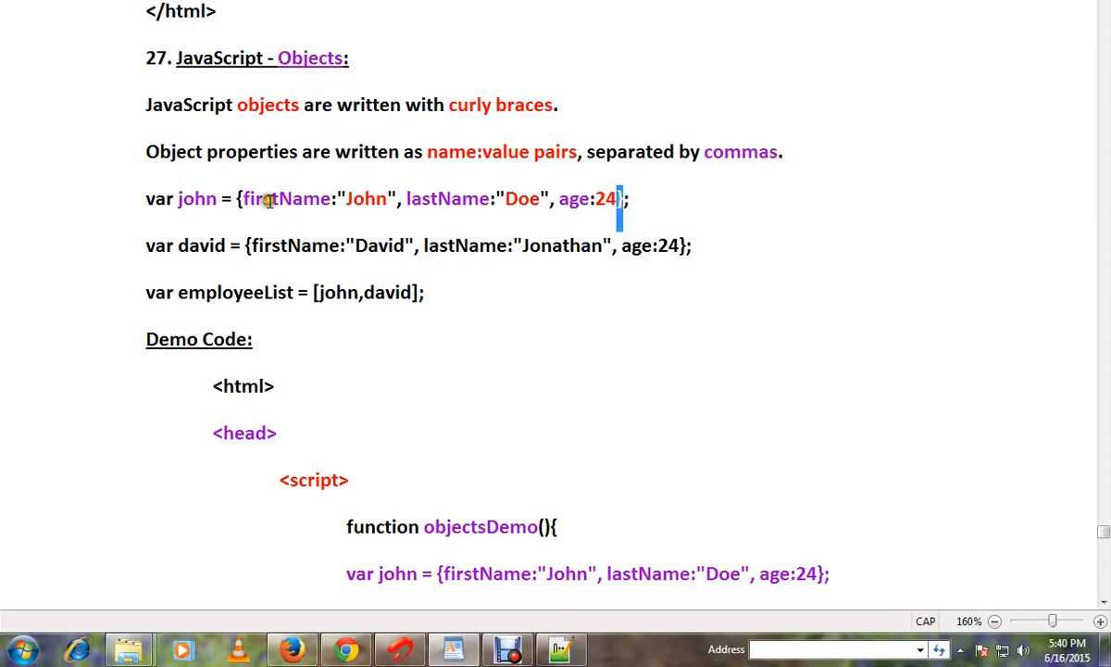
mouse_move(293, 213)
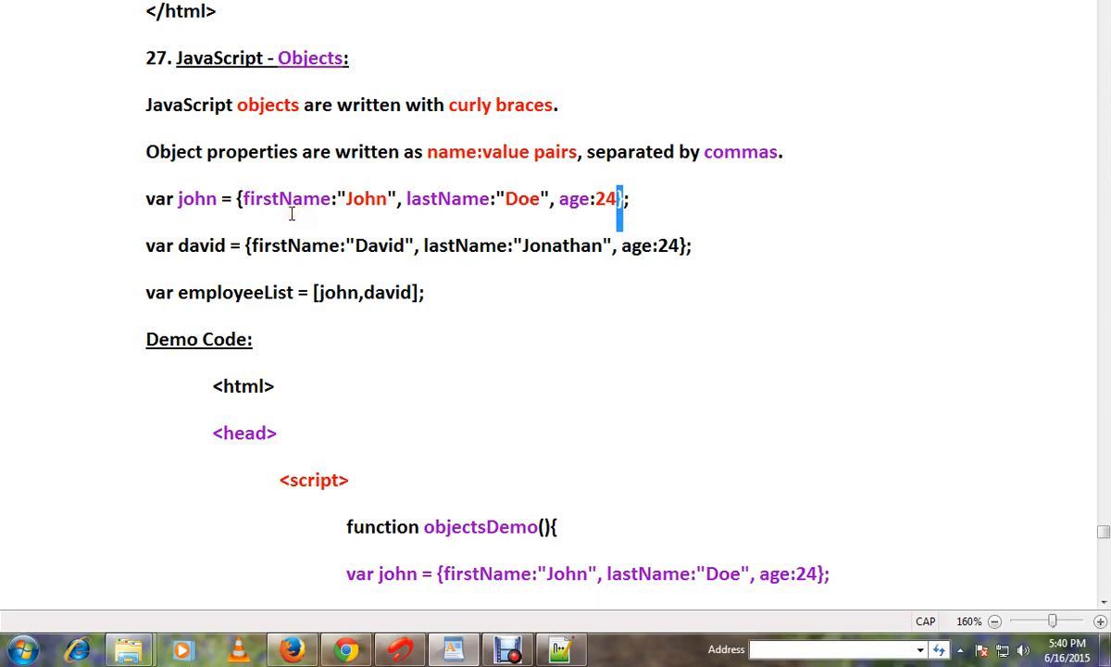
mouse_move(526, 173)
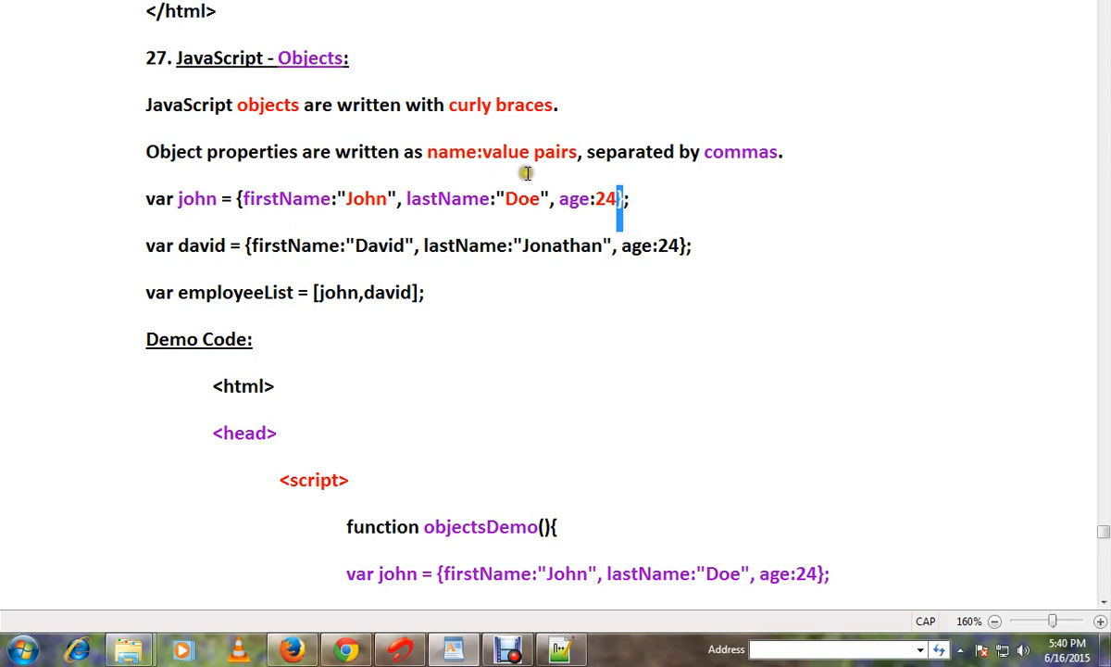
double_click(448, 198)
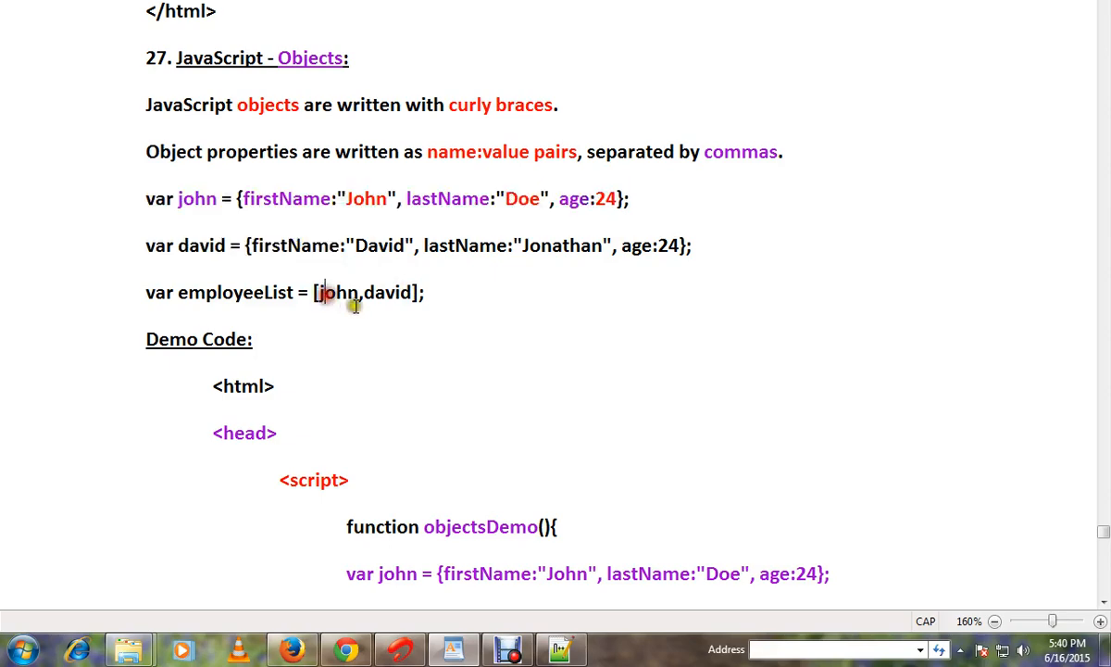
double_click(237, 293)
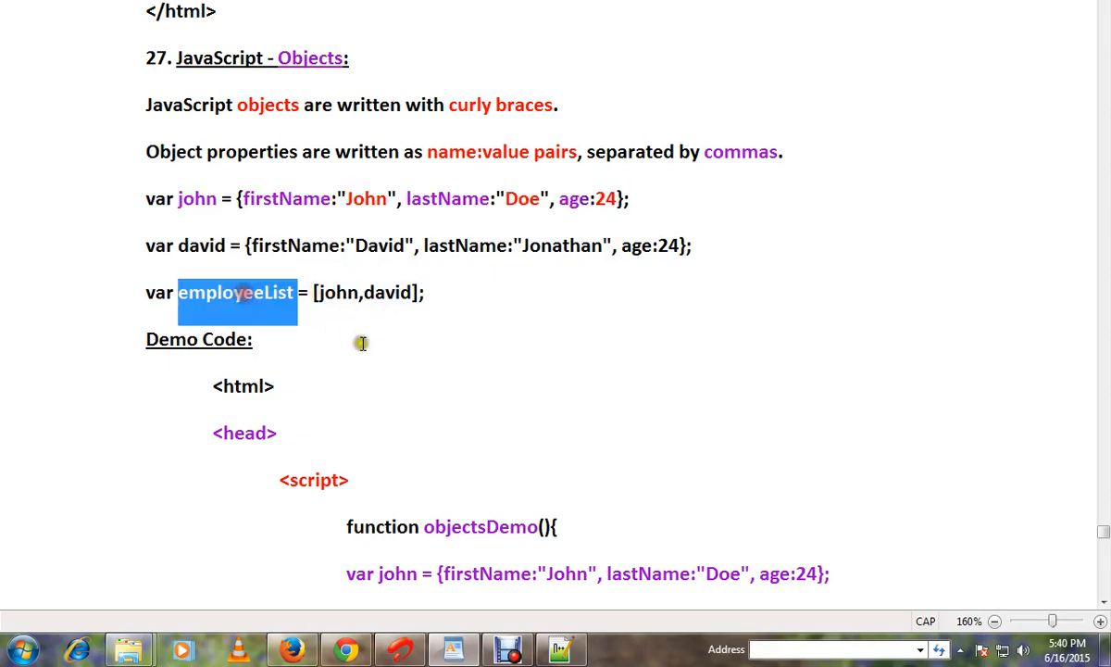
scroll(down, 3)
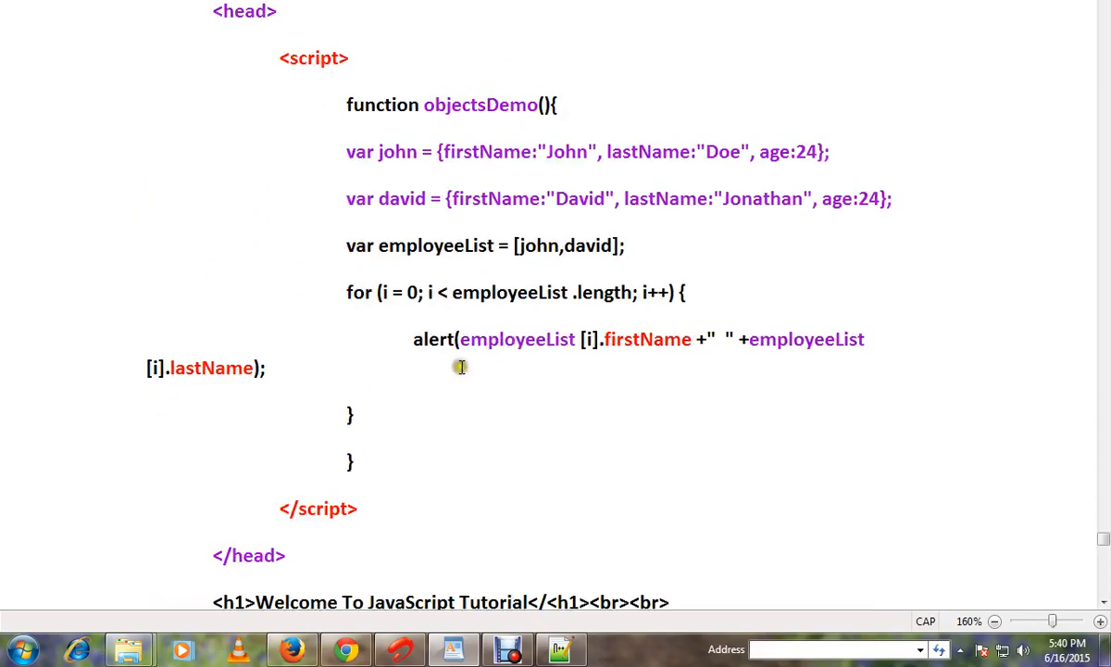
scroll(down, 3)
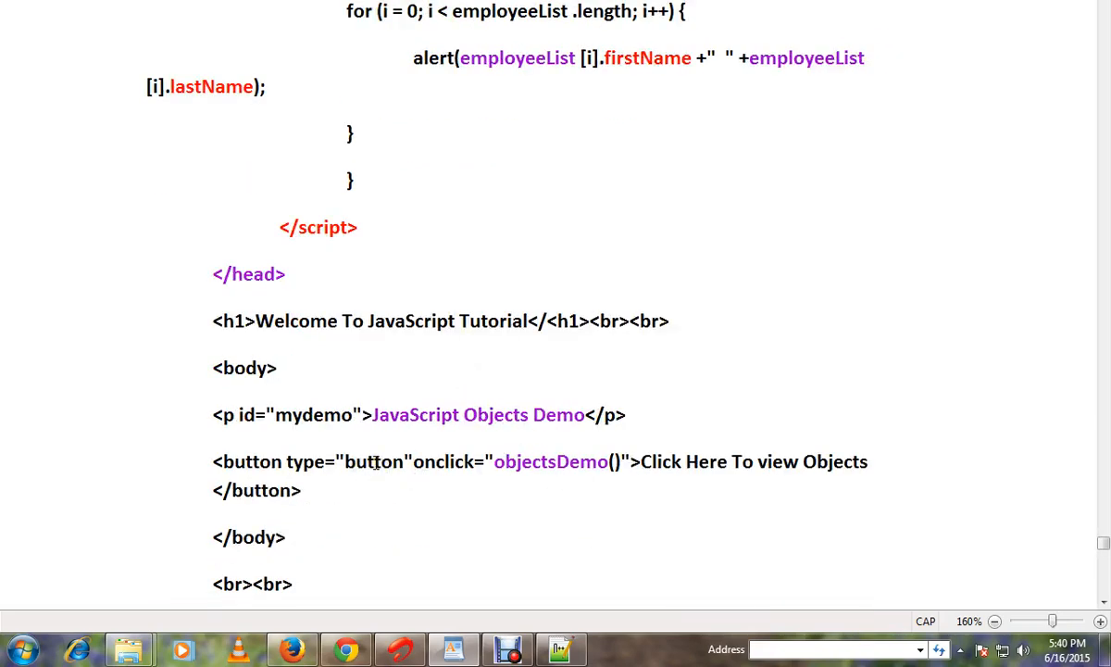
double_click(548, 461)
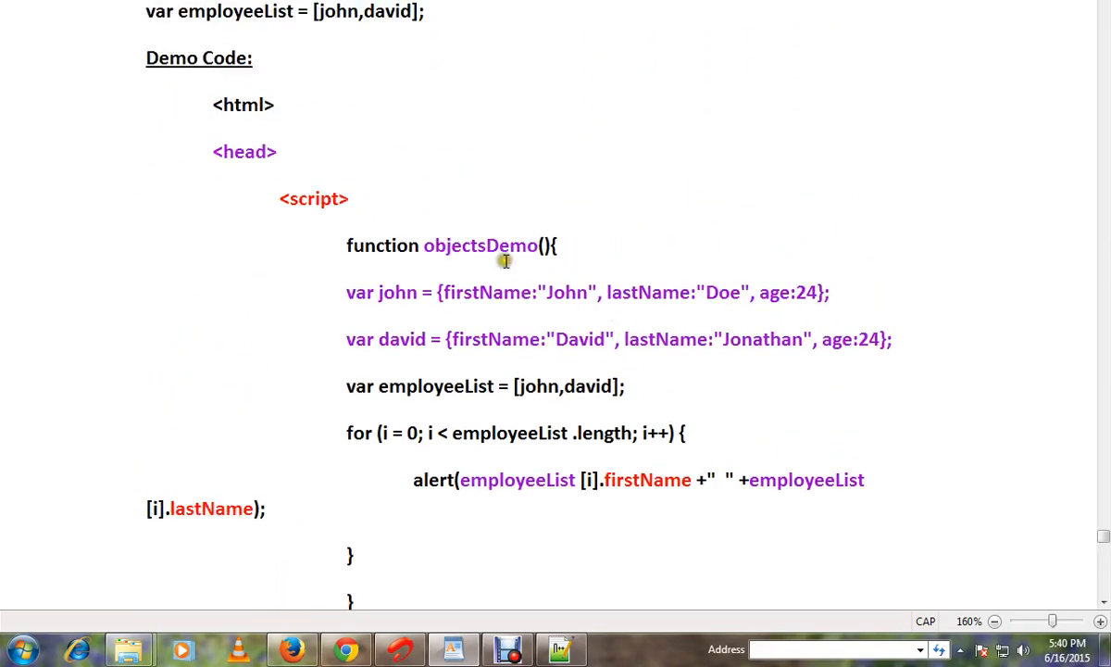
double_click(480, 245)
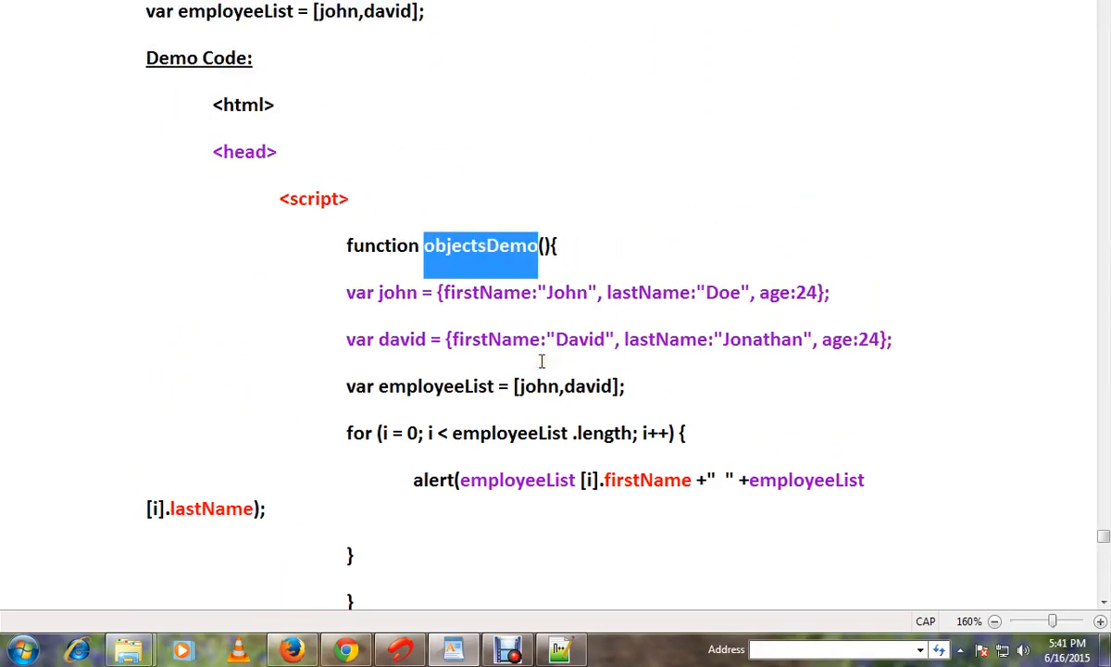
scroll(down, 3)
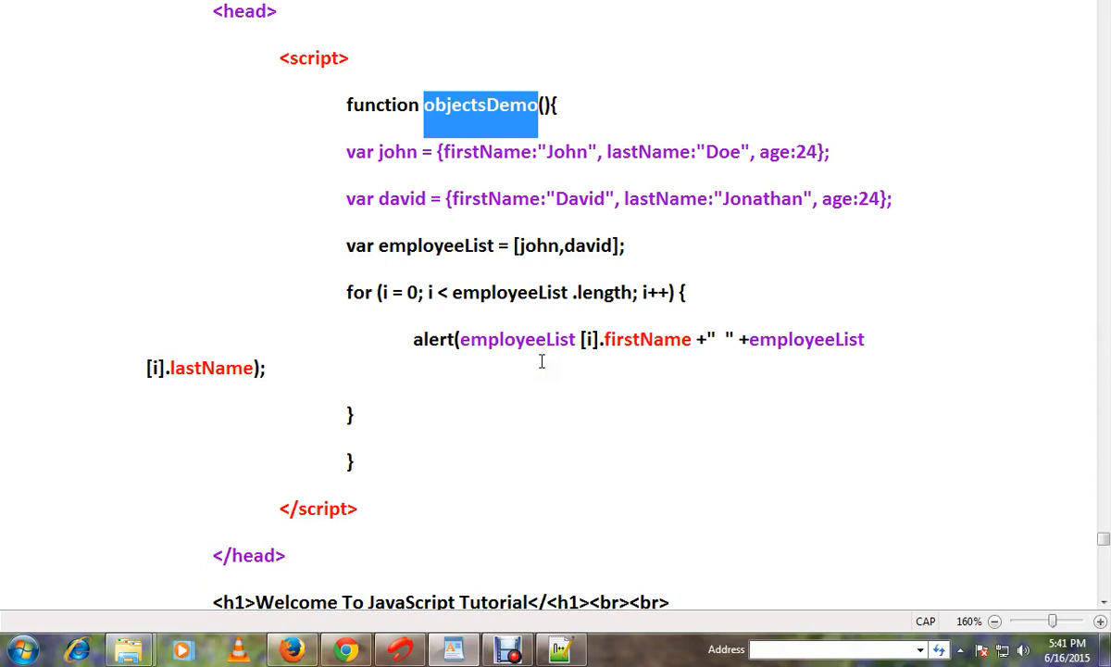
double_click(396, 152)
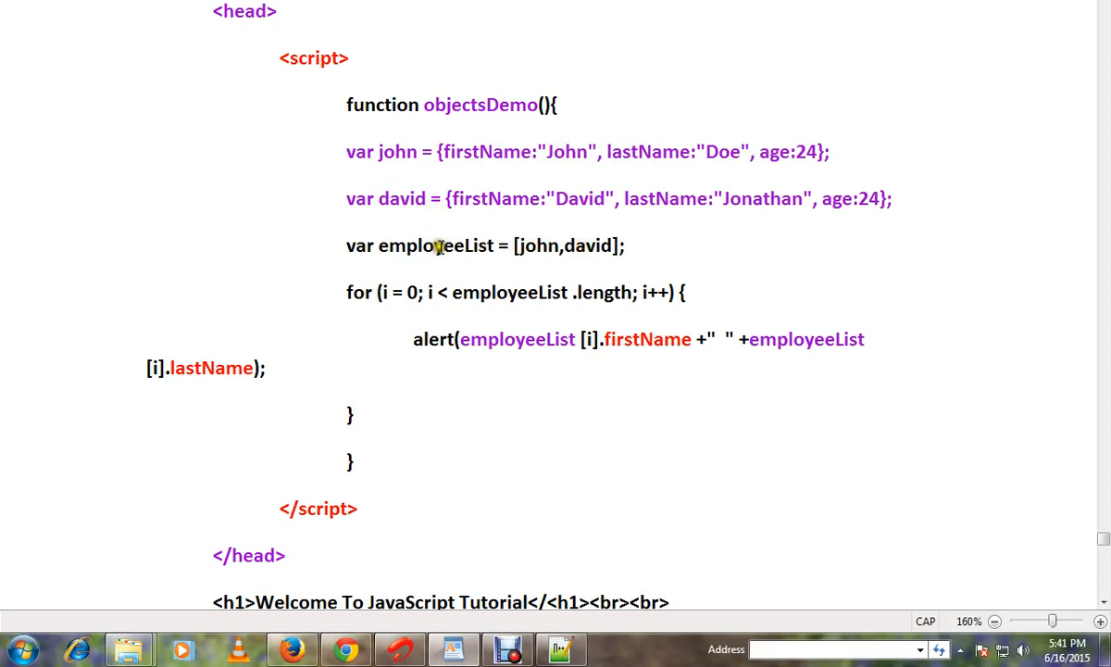
double_click(437, 244)
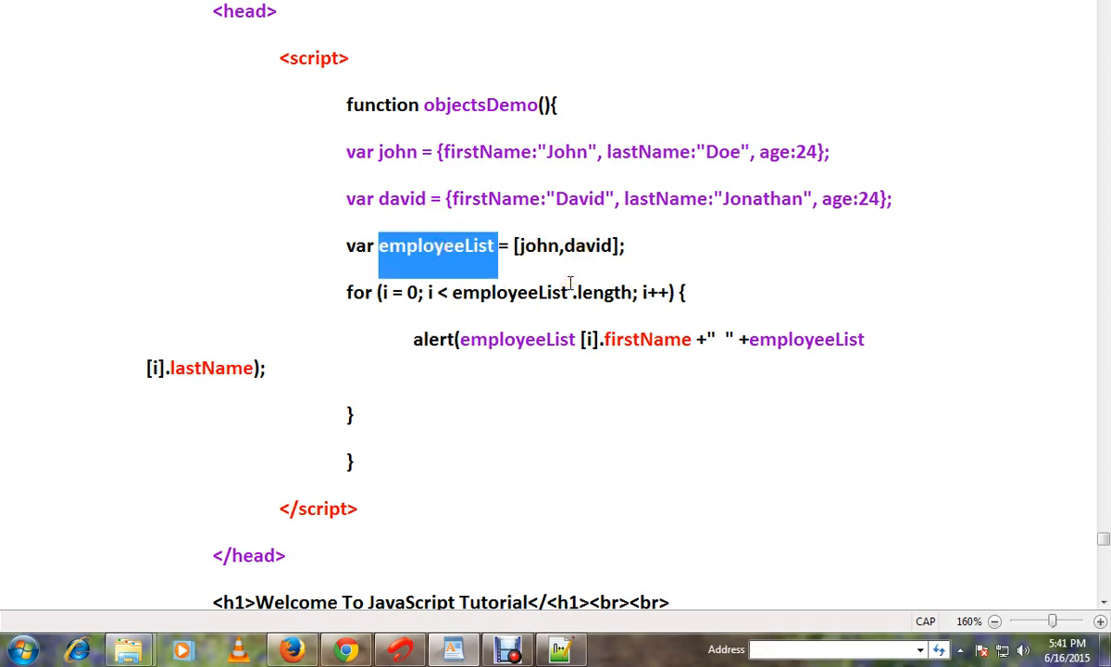
scroll(down, 3)
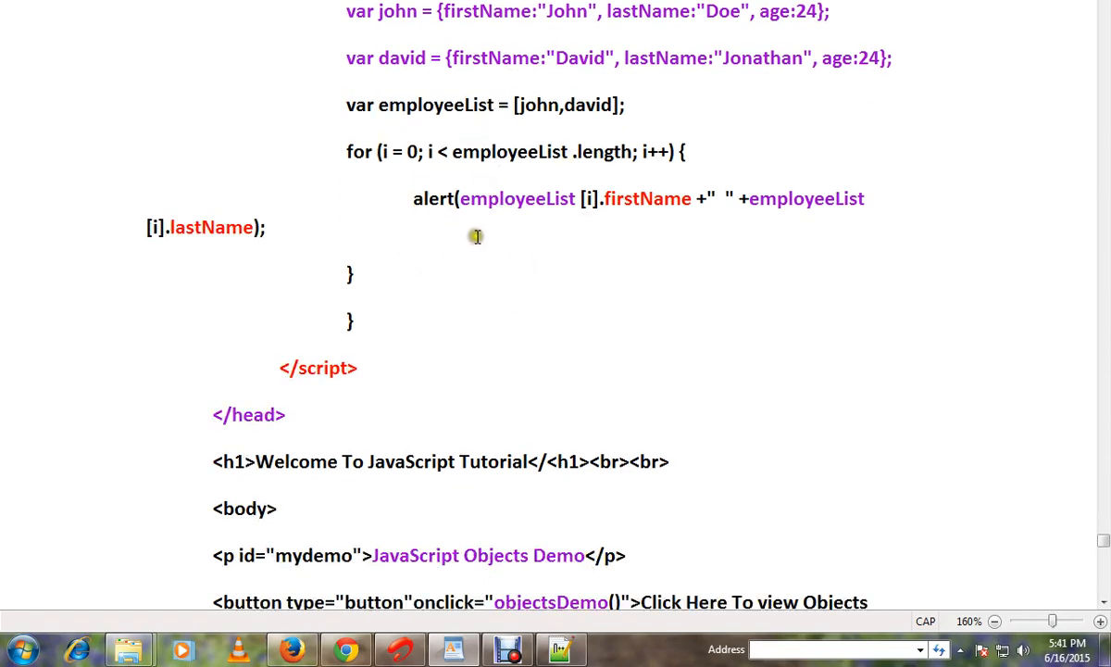
click(463, 198)
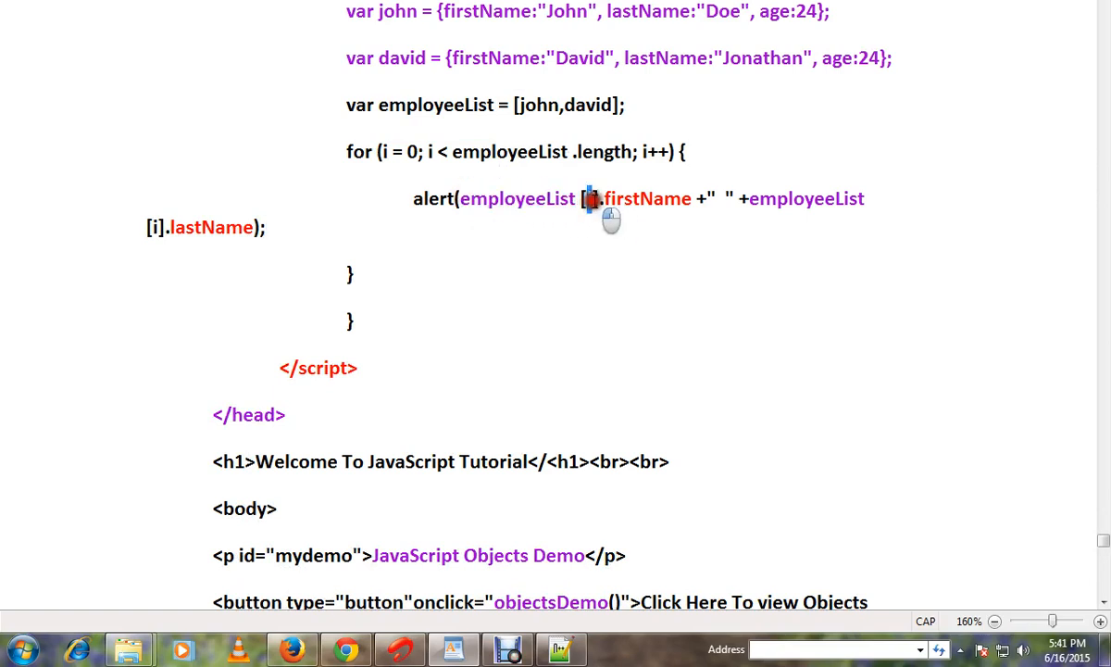
double_click(539, 103)
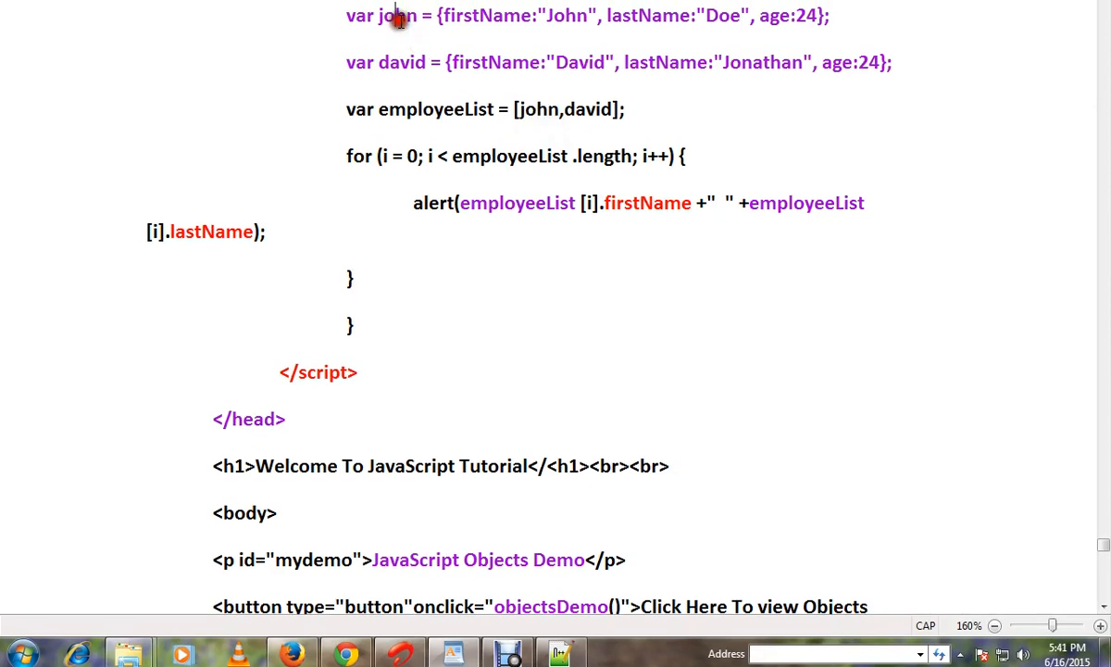
double_click(488, 22)
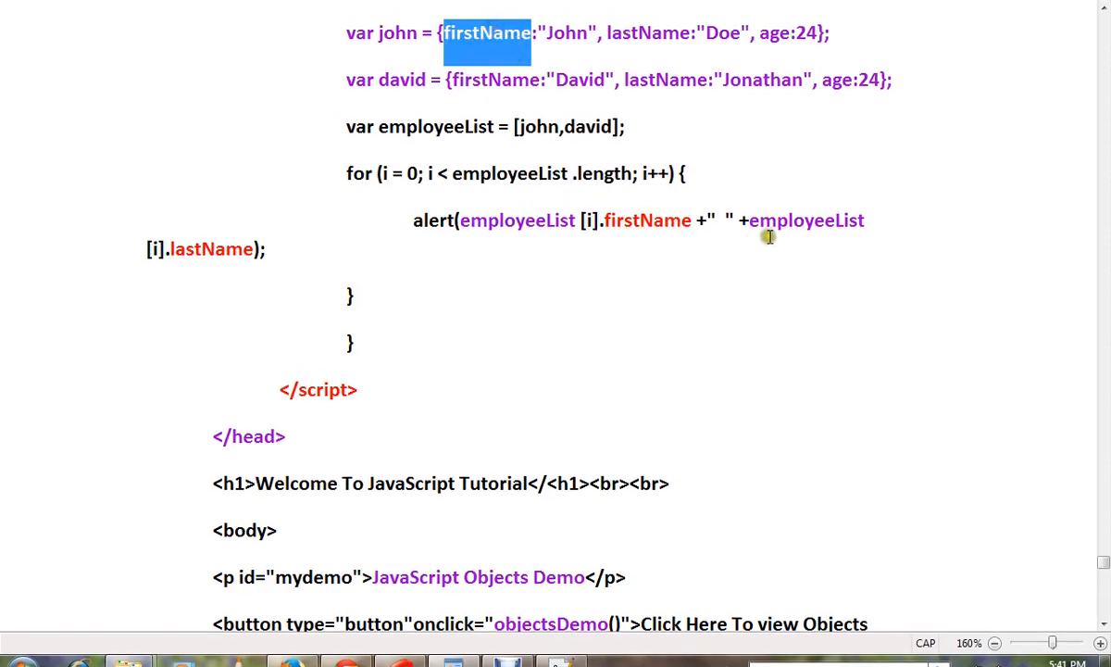
double_click(207, 248)
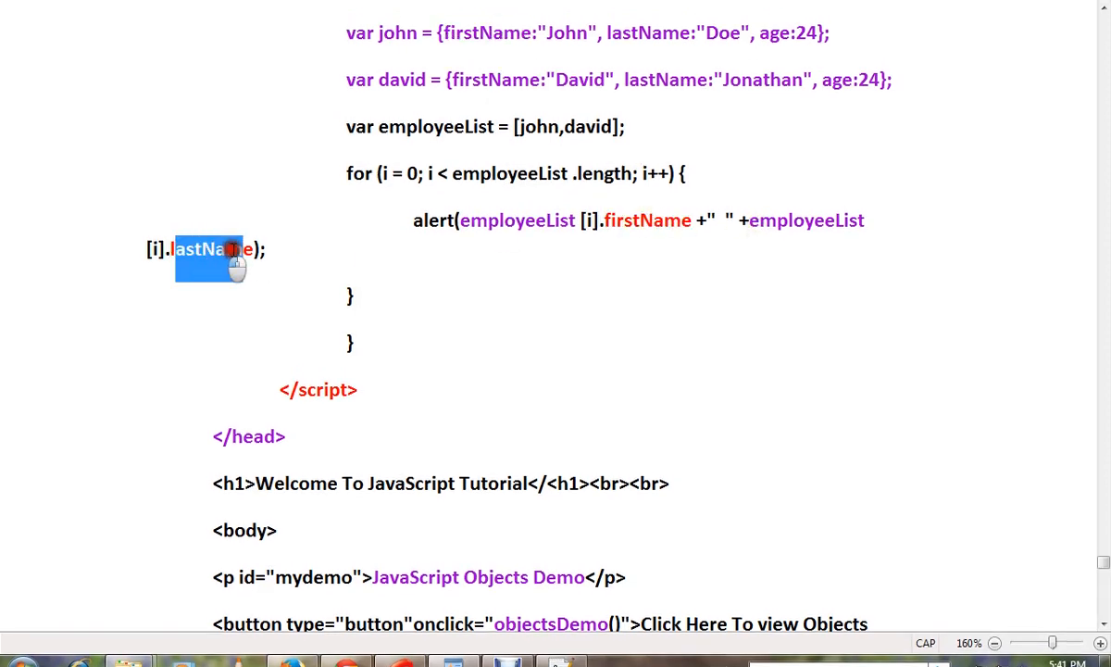
double_click(648, 220)
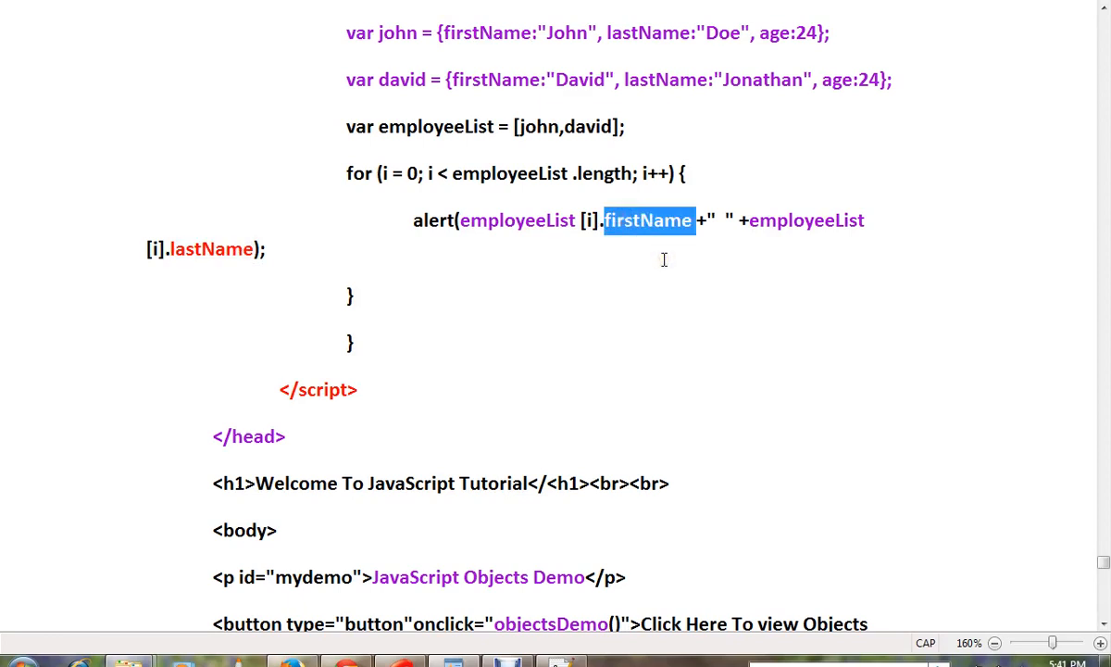
mouse_move(659, 255)
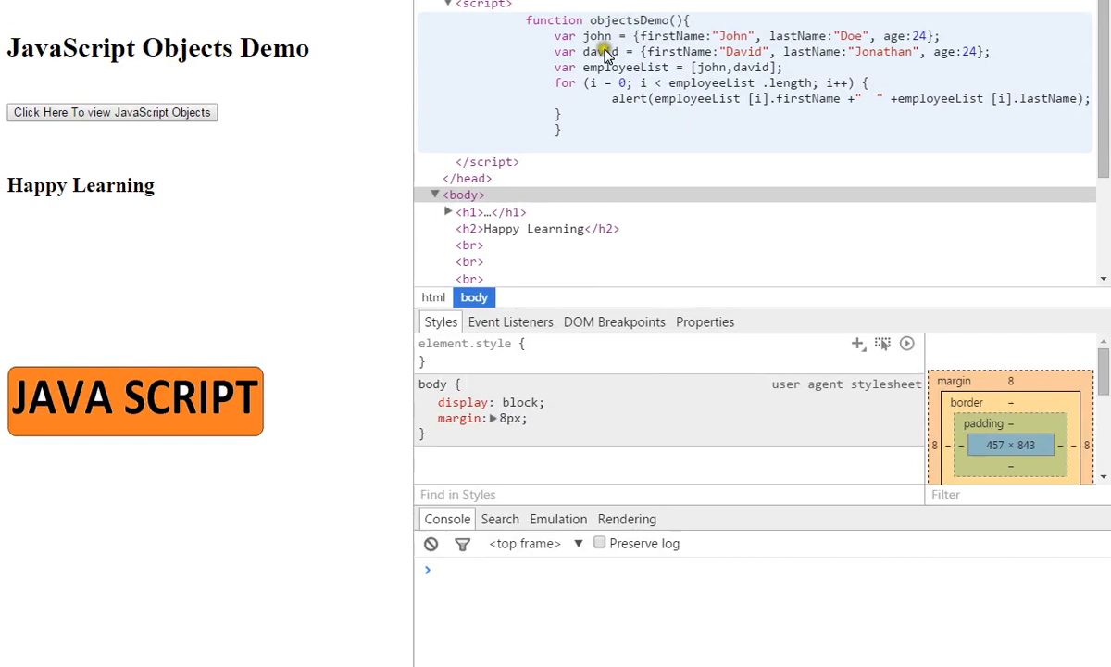
mouse_move(670, 89)
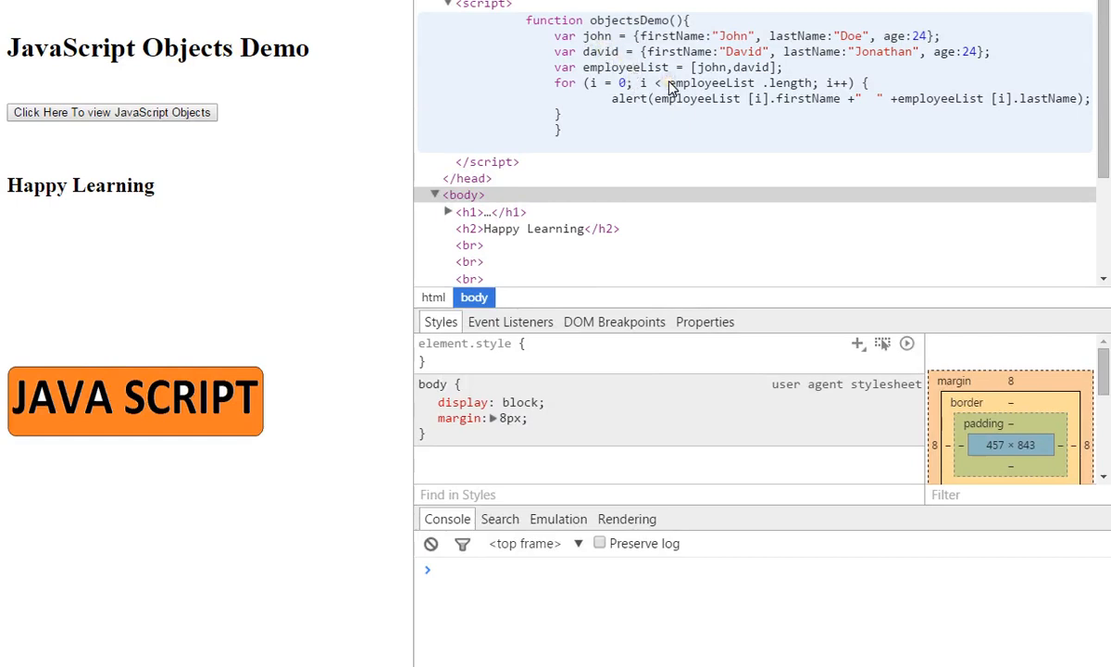
mouse_move(560, 82)
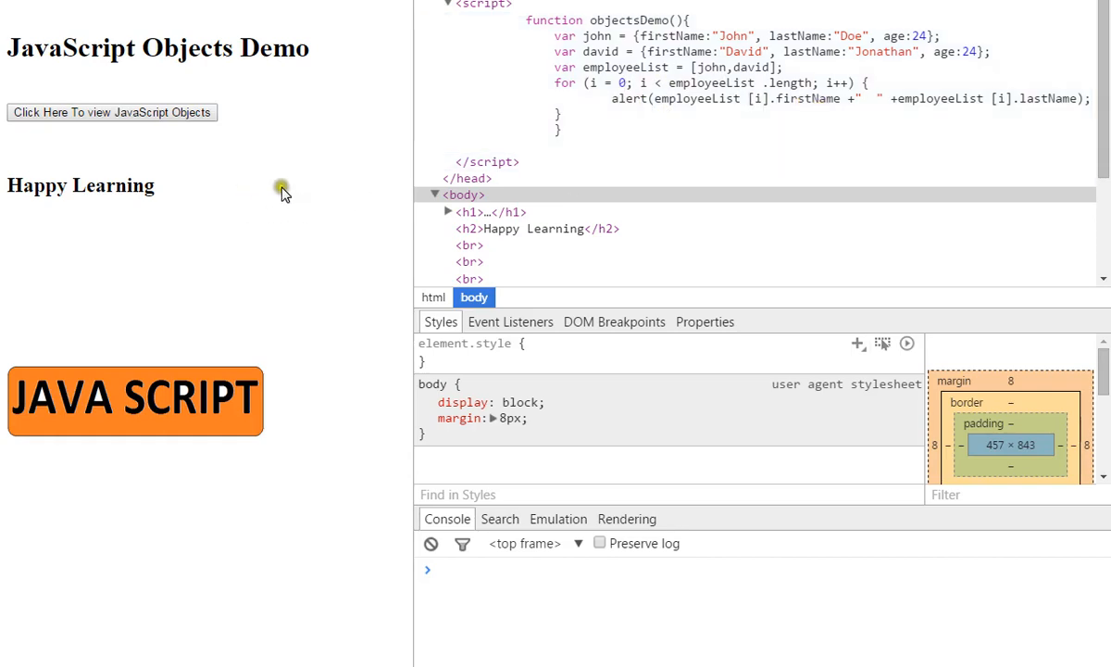
click(112, 113)
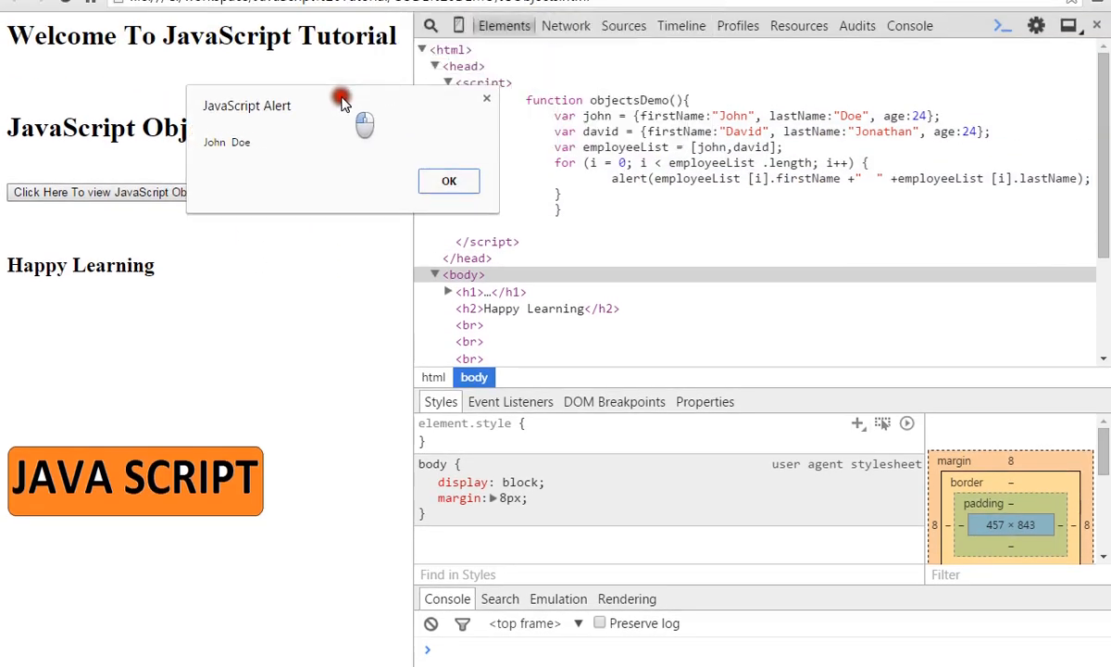
click(448, 181)
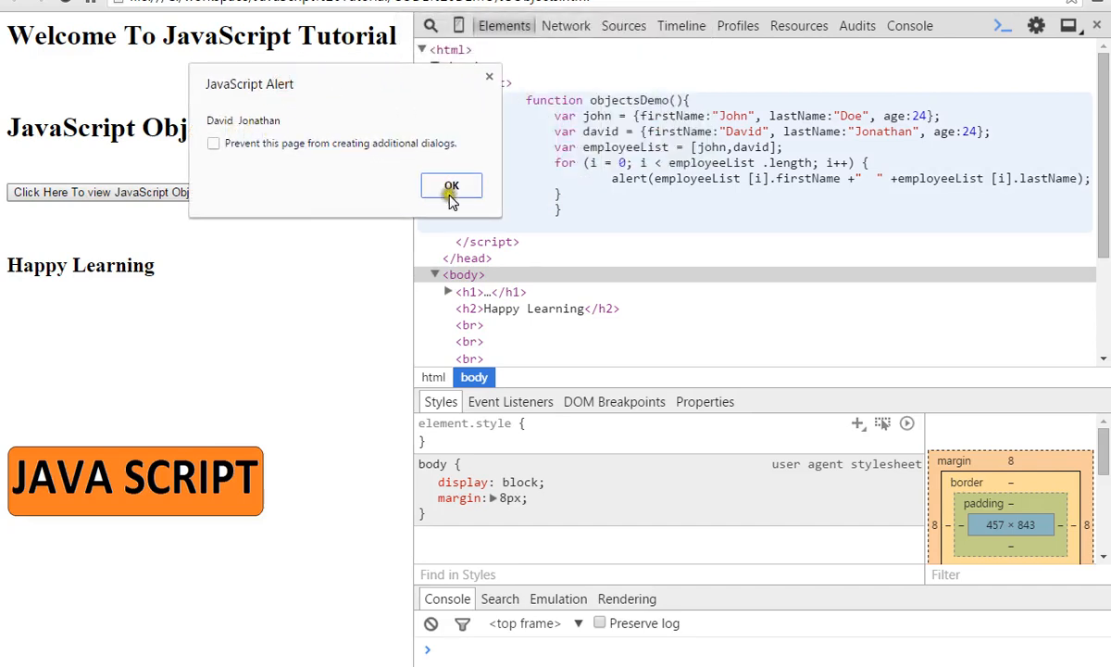
click(451, 186)
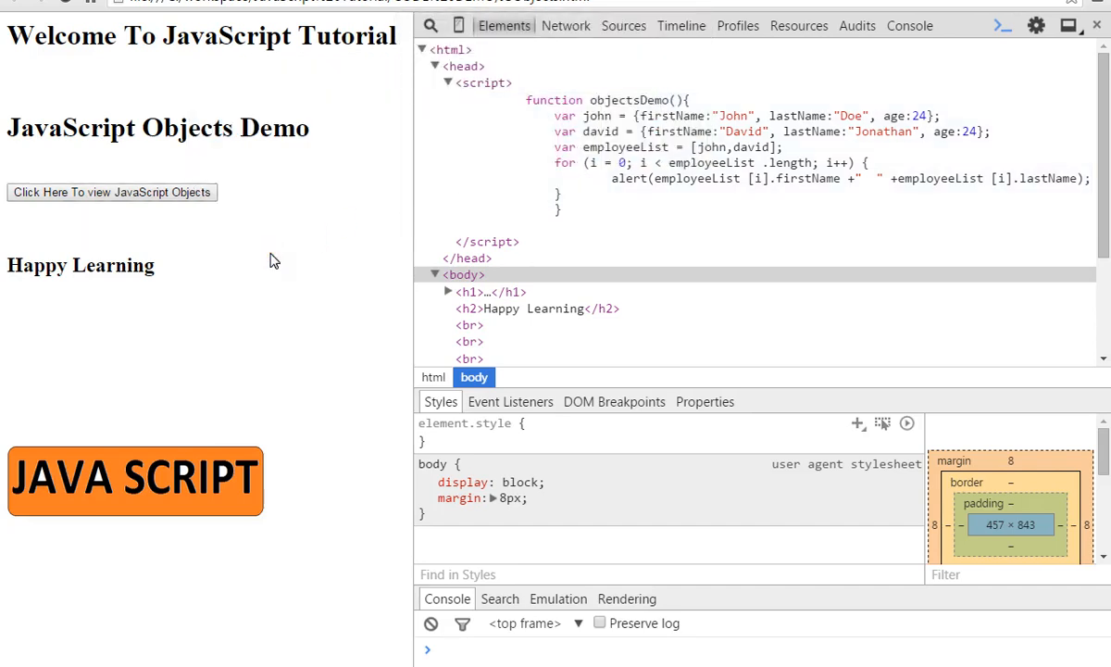